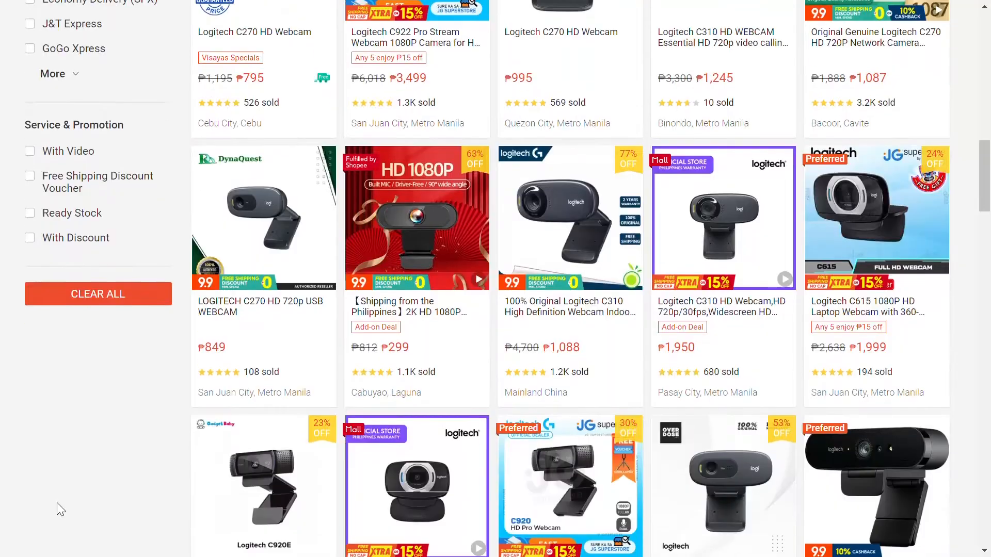
Install iVCam Webcam from the Play Store and launch it on the phone
scroll(down, 3)
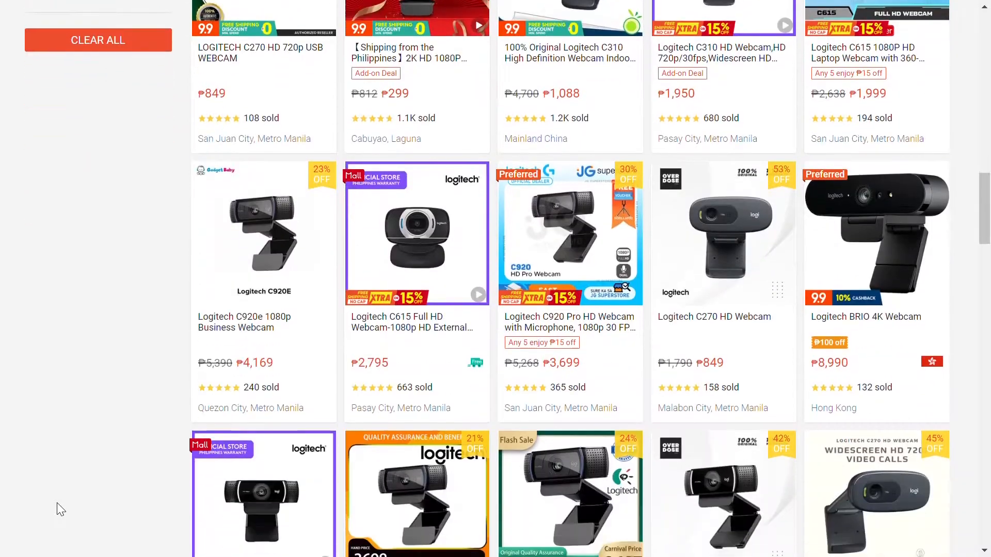
scroll(down, 3)
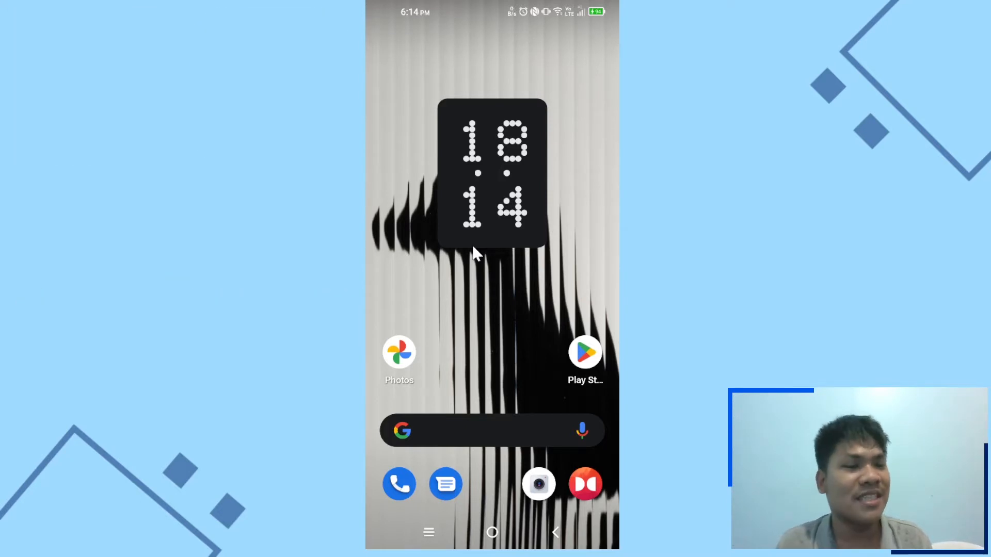
mouse_move(584, 360)
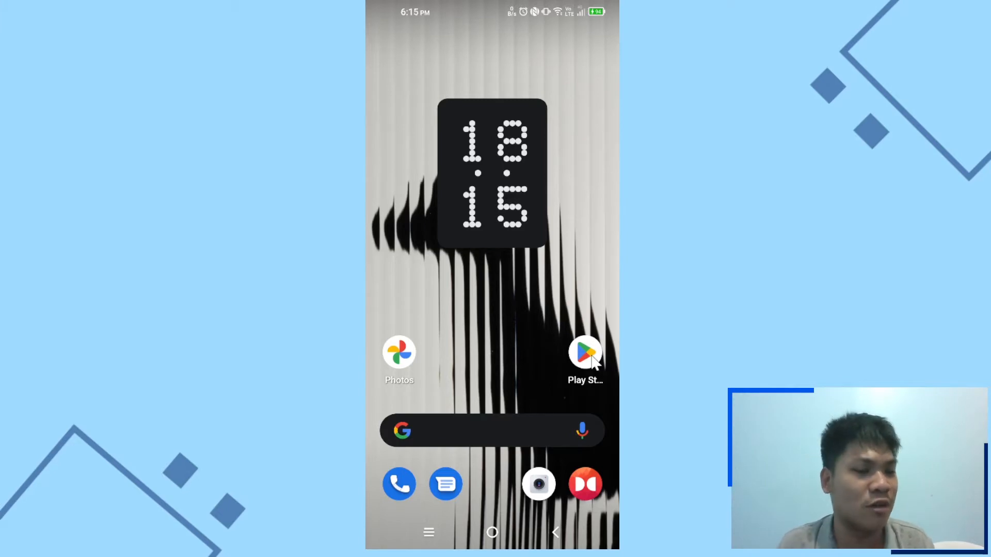
click(584, 352)
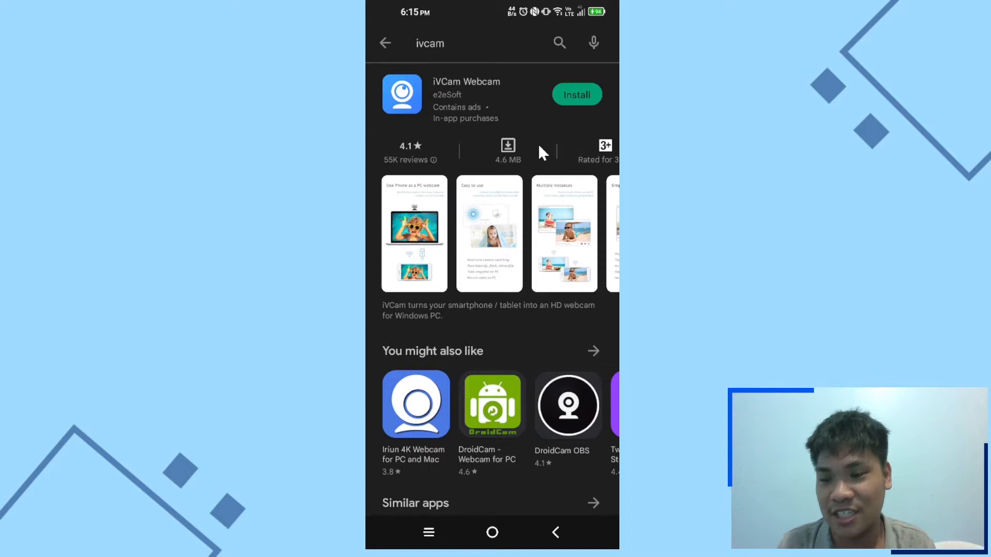
mouse_move(564, 117)
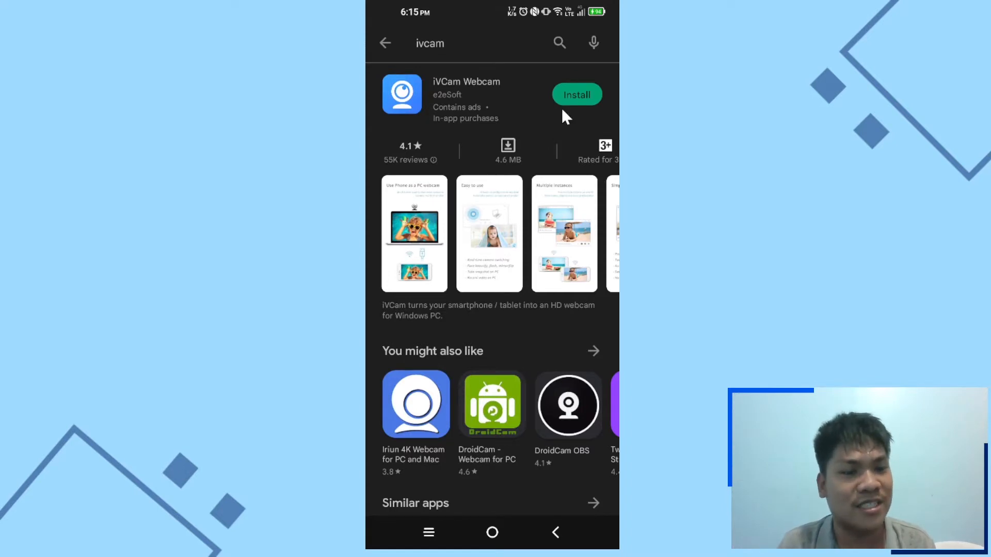
click(575, 94)
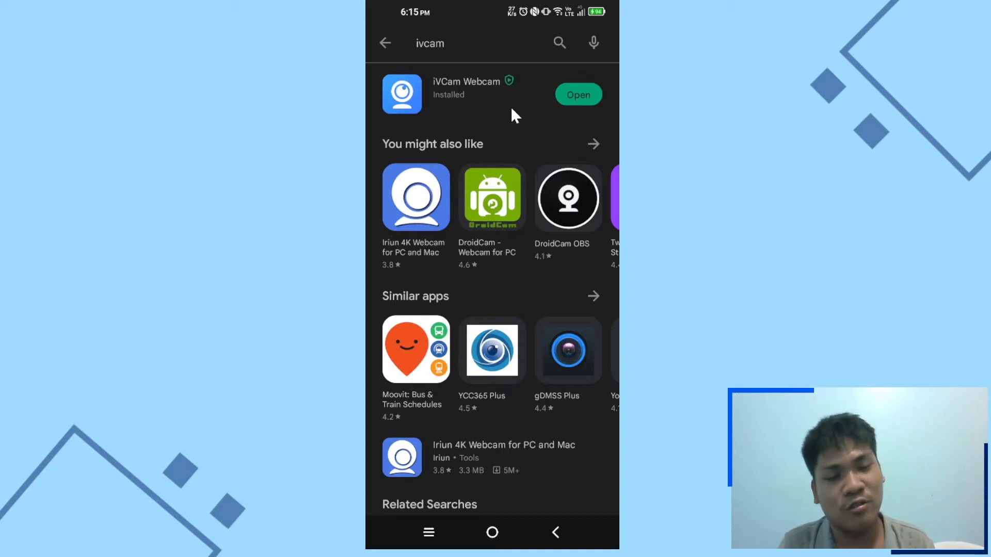
click(577, 94)
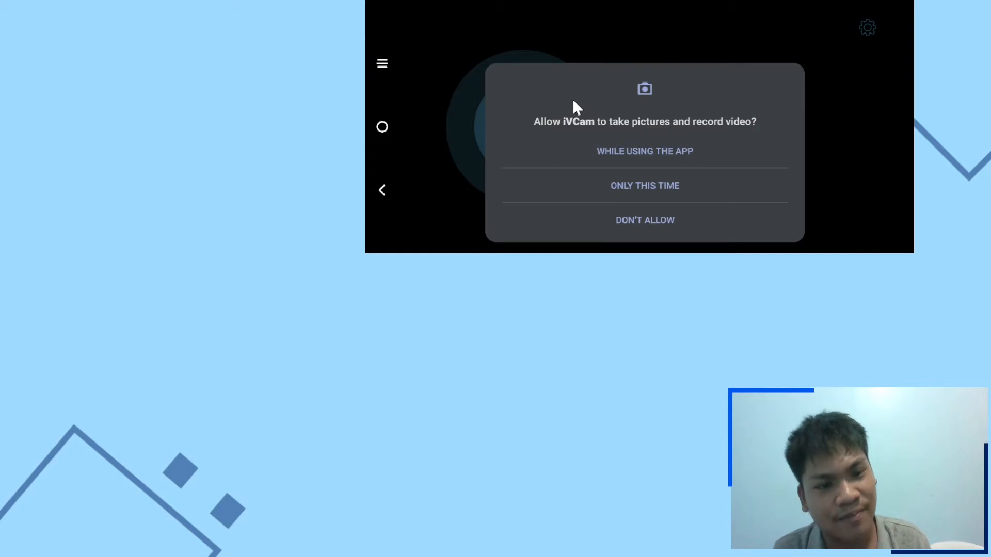
mouse_move(563, 161)
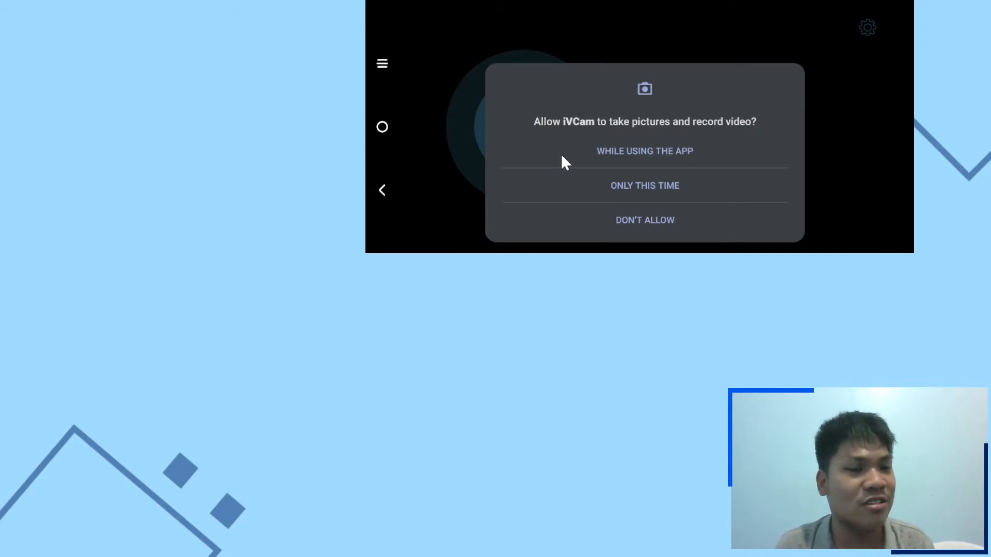
mouse_move(720, 167)
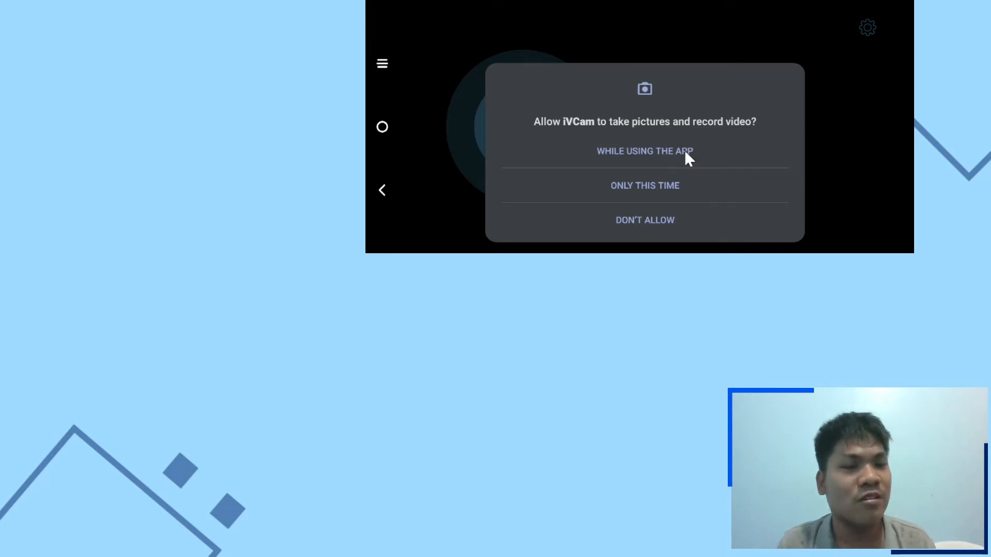
Allow camera and audio access while using the app and dismiss the Background Removal popup
click(643, 151)
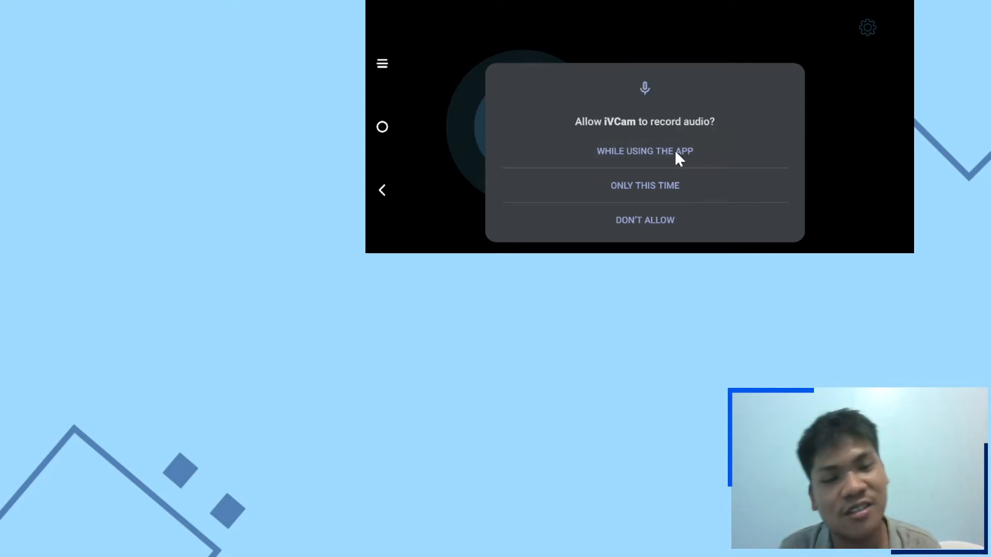
click(644, 151)
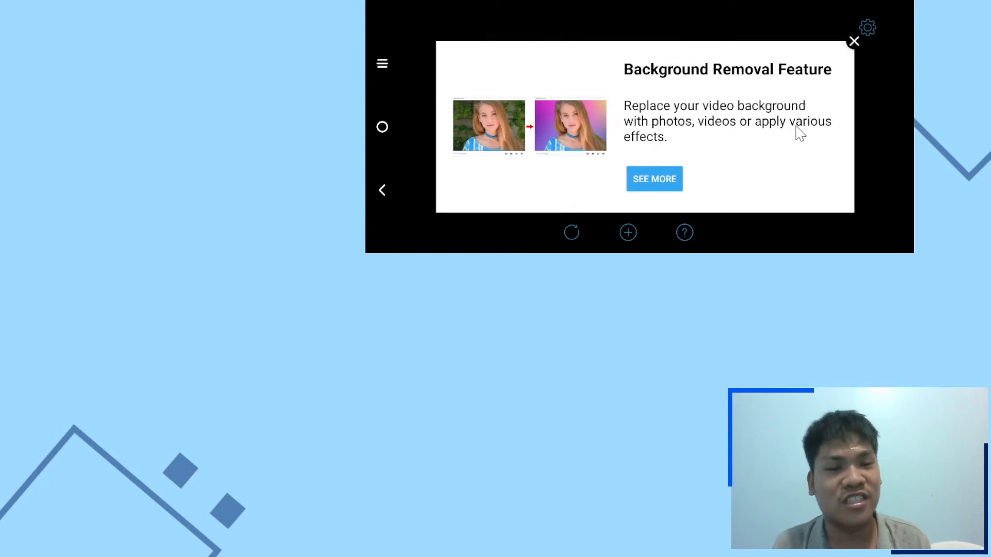
mouse_move(785, 94)
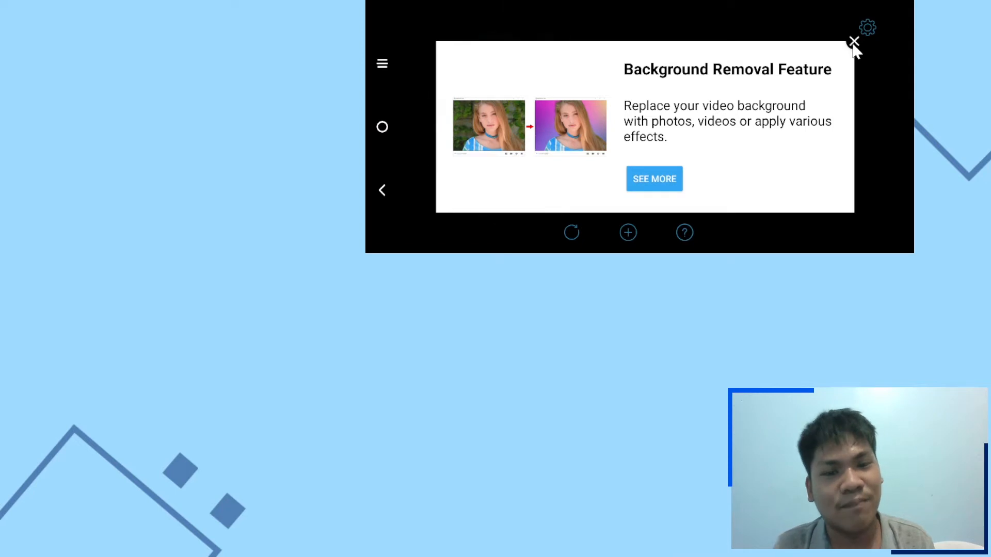
click(853, 42)
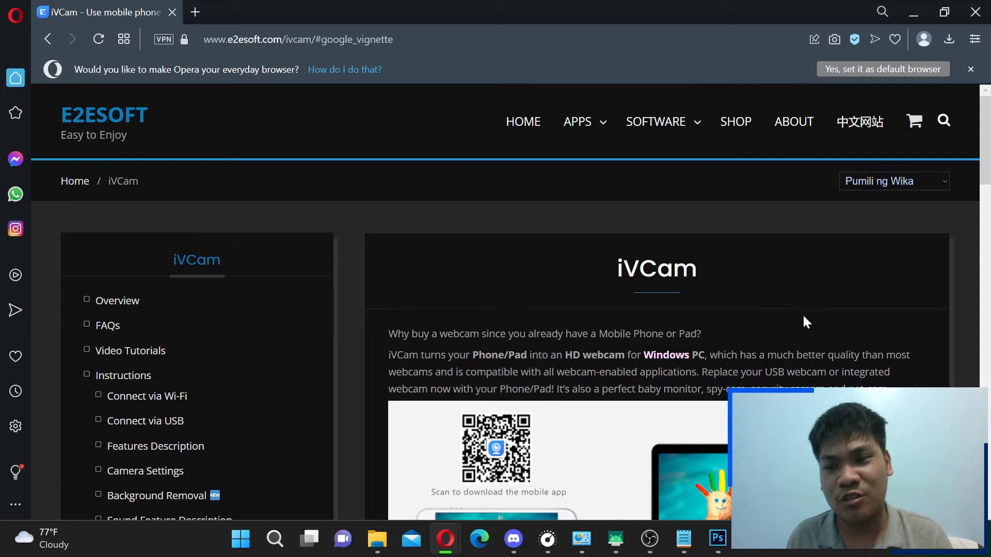
Scroll the e2esoft iVCam page down to the Download Windows Client Software section
scroll(down, 3)
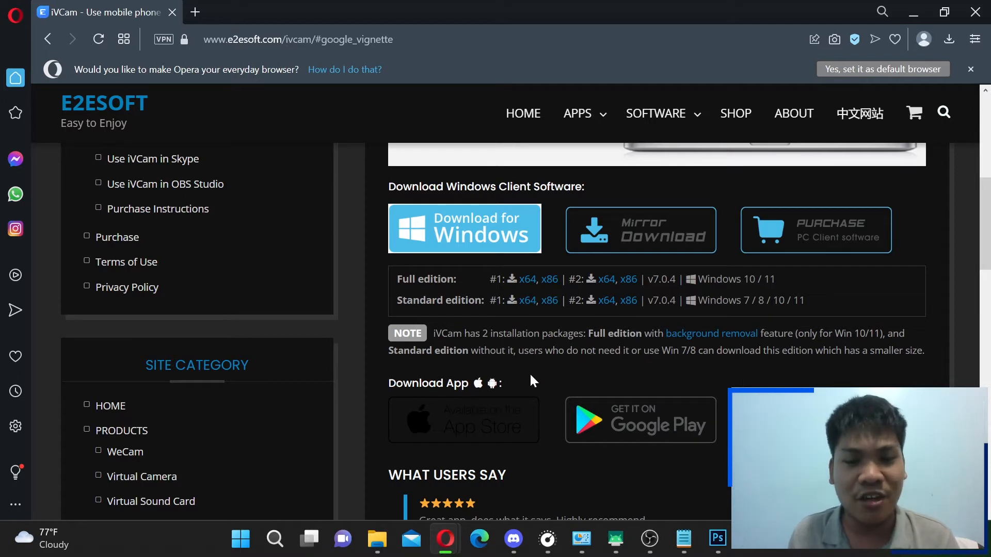
Save the x64 full-edition iVCam v7.0.4 installer to the desktop and launch it
click(527, 278)
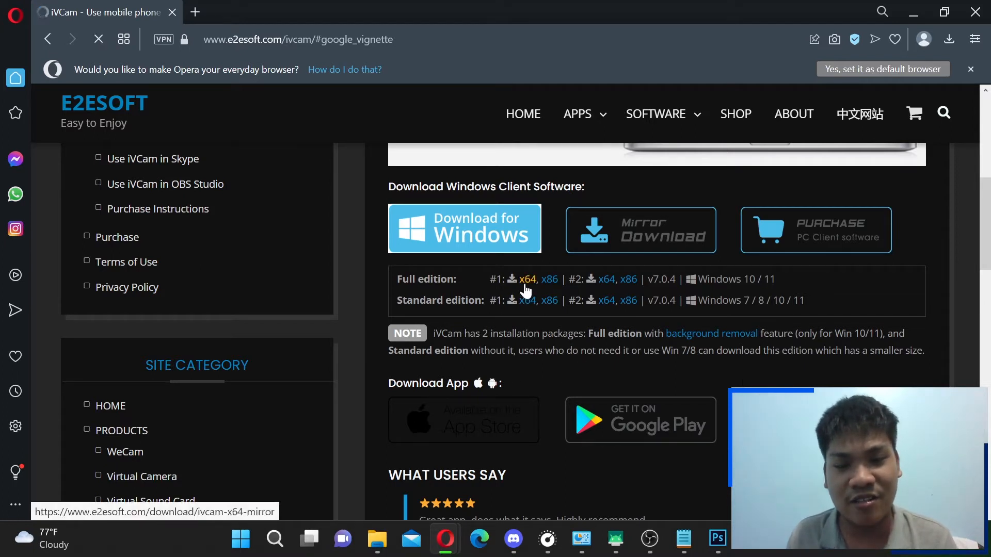
click(525, 280)
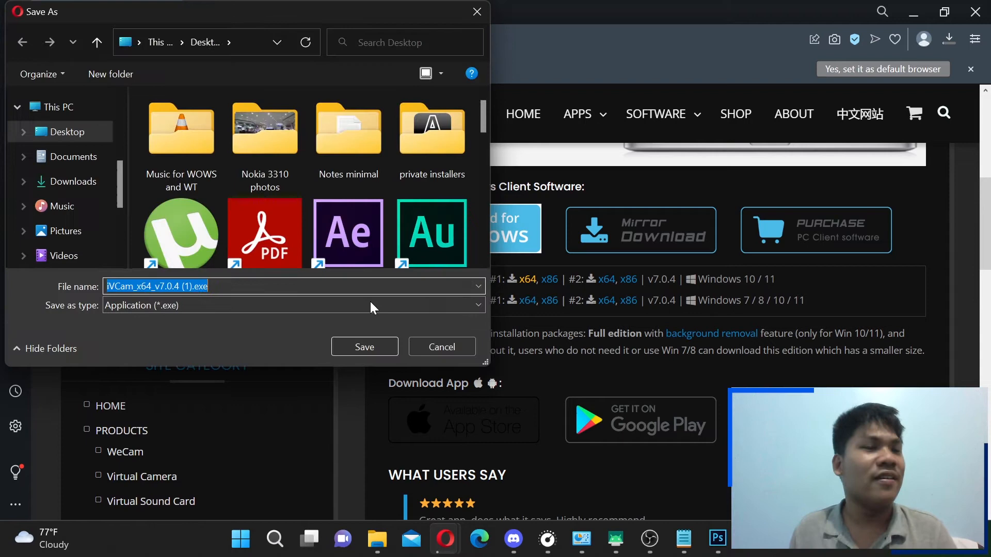
mouse_move(275, 265)
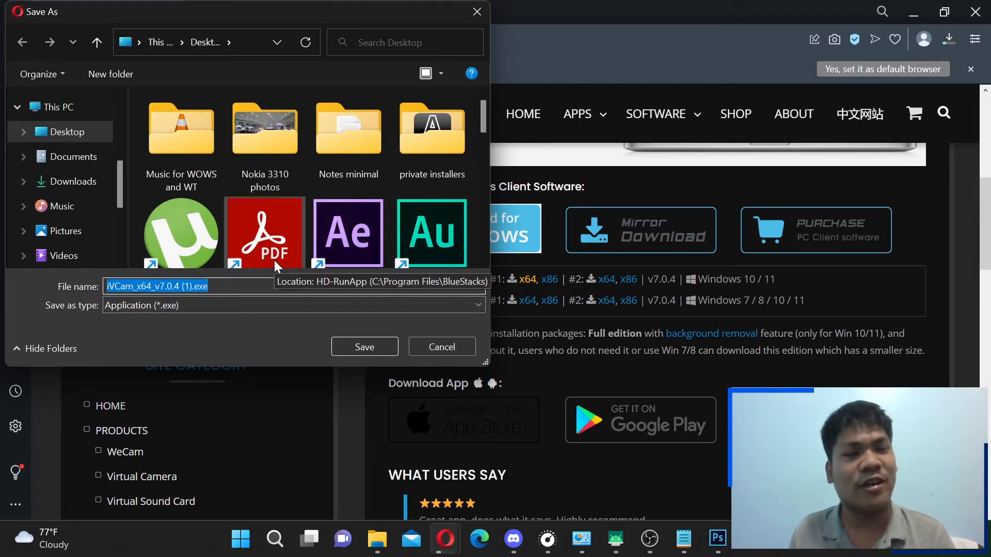
mouse_move(215, 318)
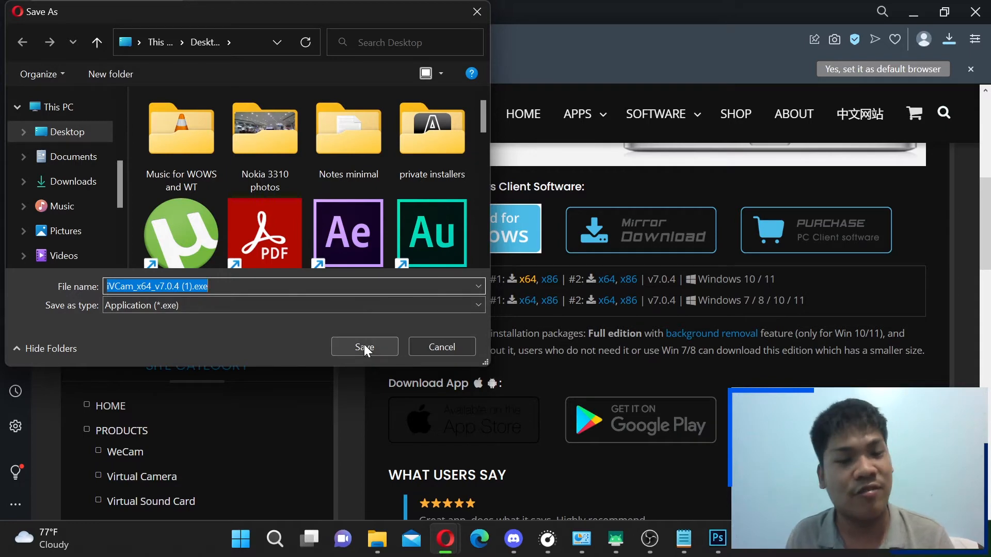
click(364, 346)
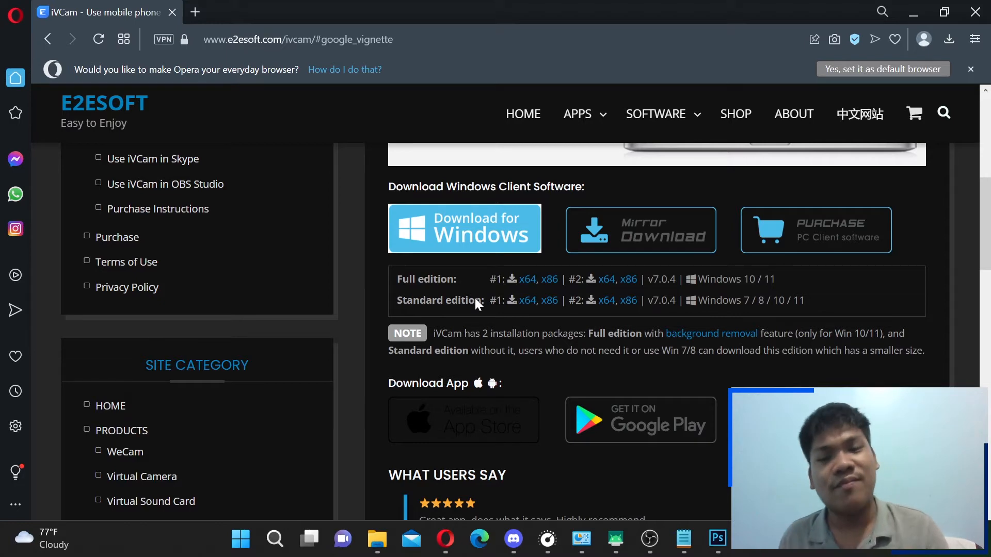
click(464, 228)
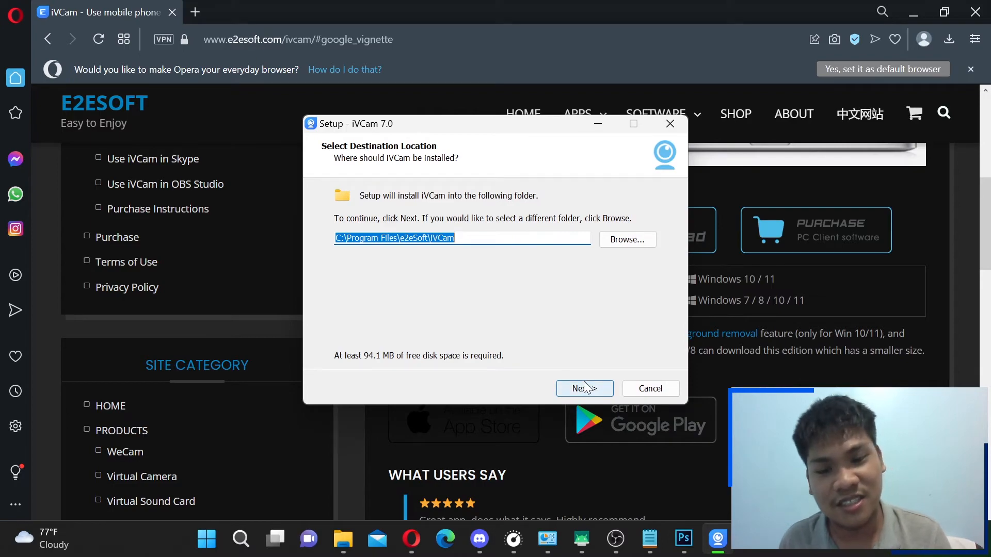
Install iVCam to the default folder with Run at Startup unchecked
click(581, 388)
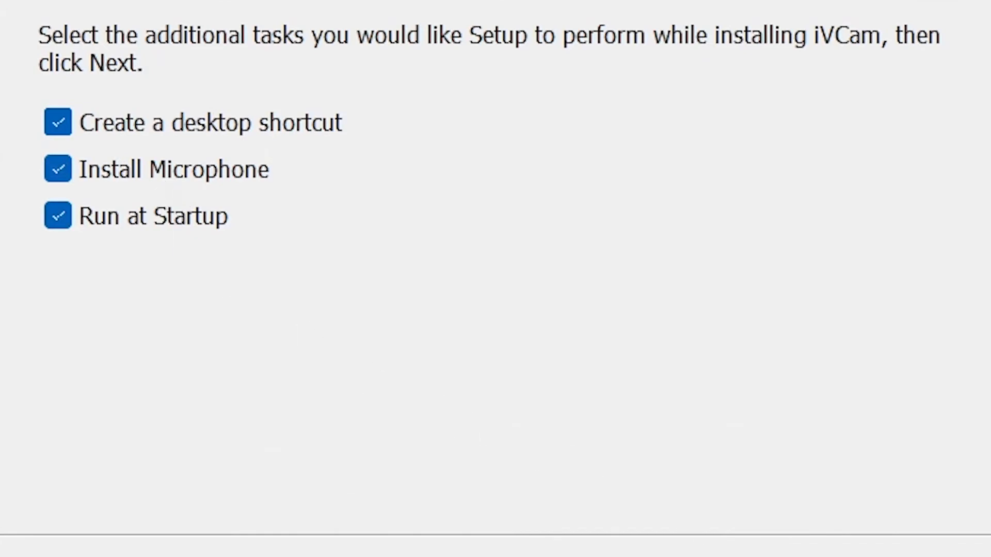
click(143, 229)
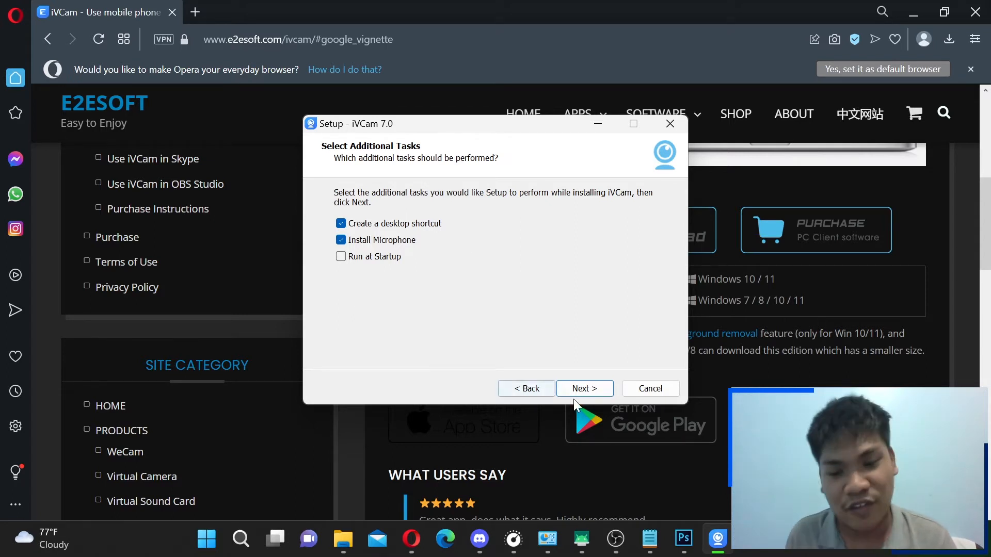
click(584, 388)
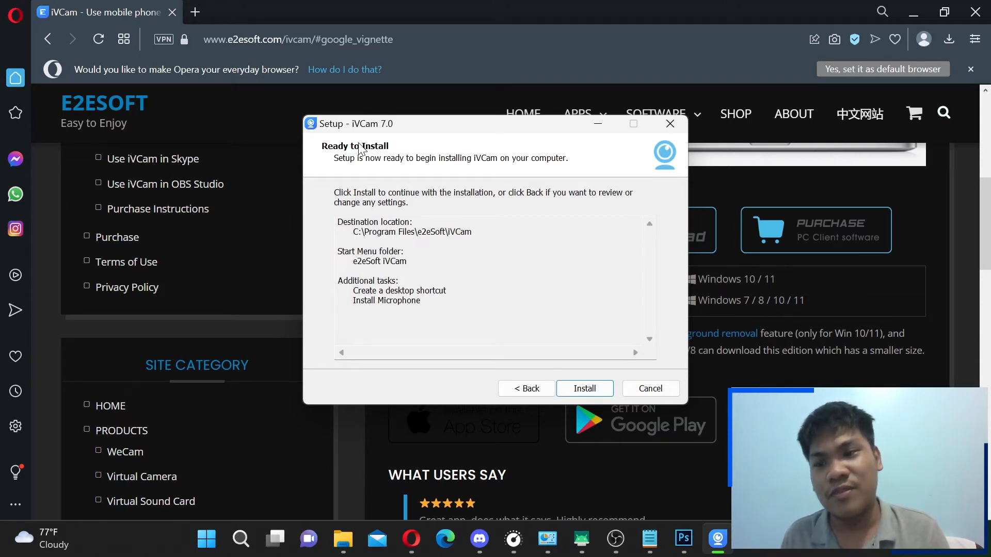
mouse_move(423, 224)
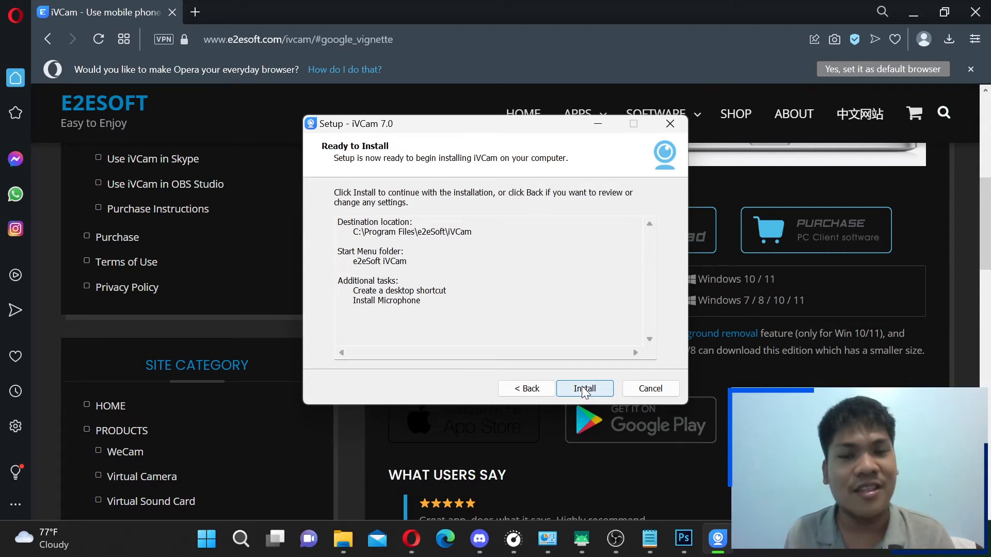
click(584, 388)
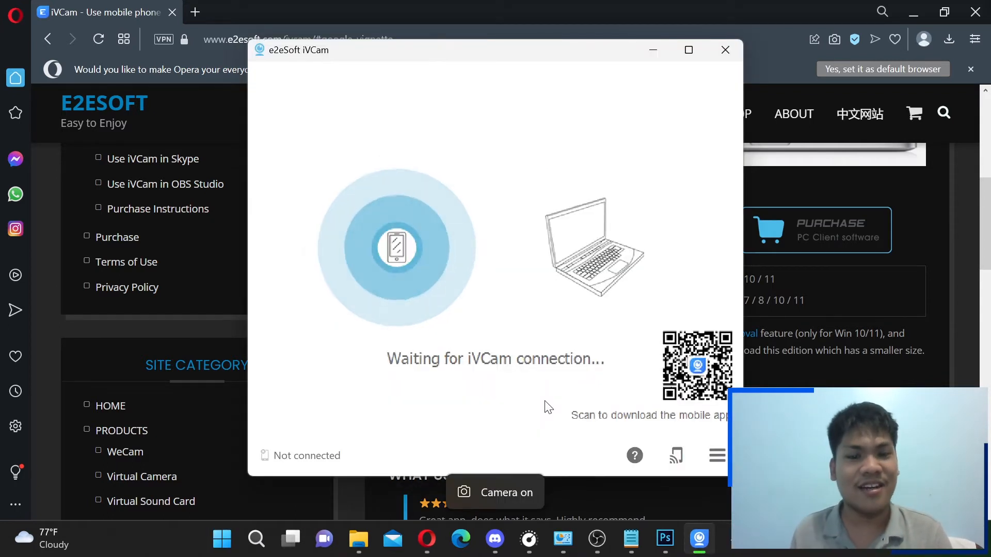